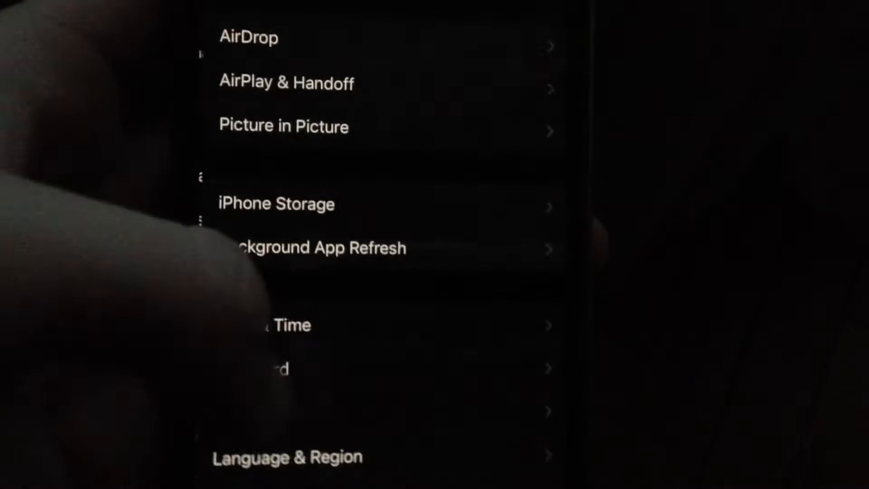
- Verify the Wi-Fi toggle is on and a network is joined, then return to the Settings list
scroll("down", 3)
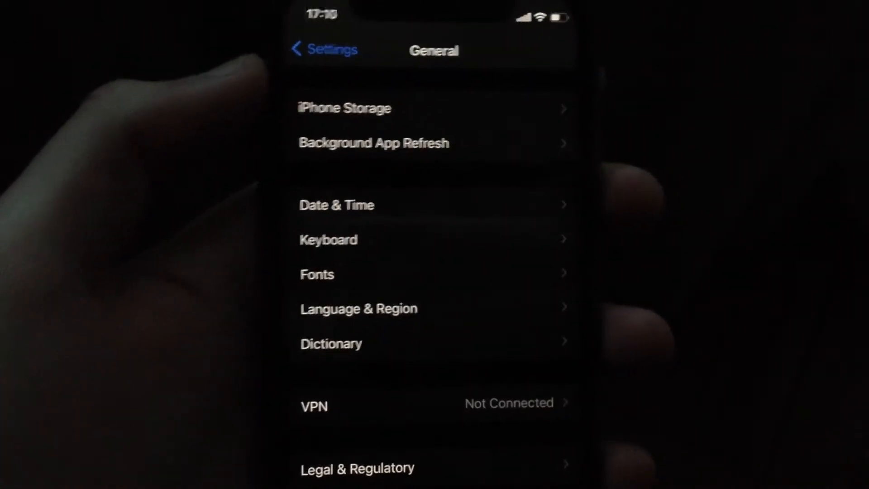
scroll("down", 3)
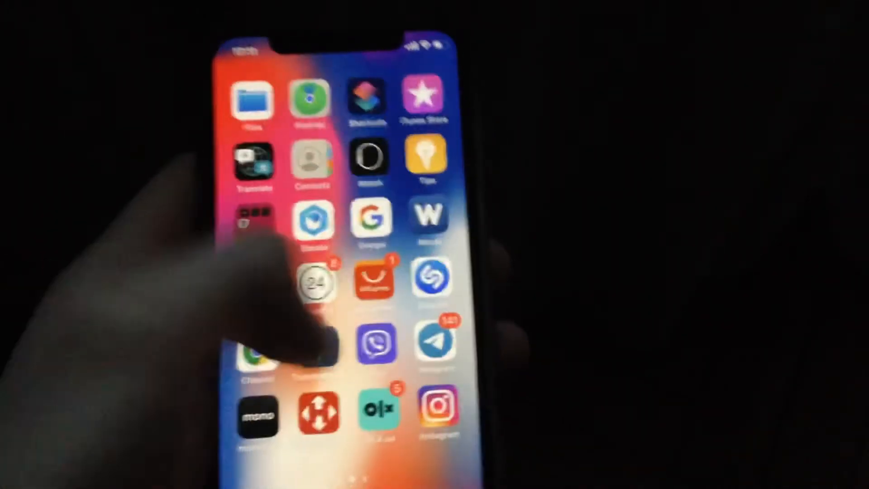
scroll("left", 3)
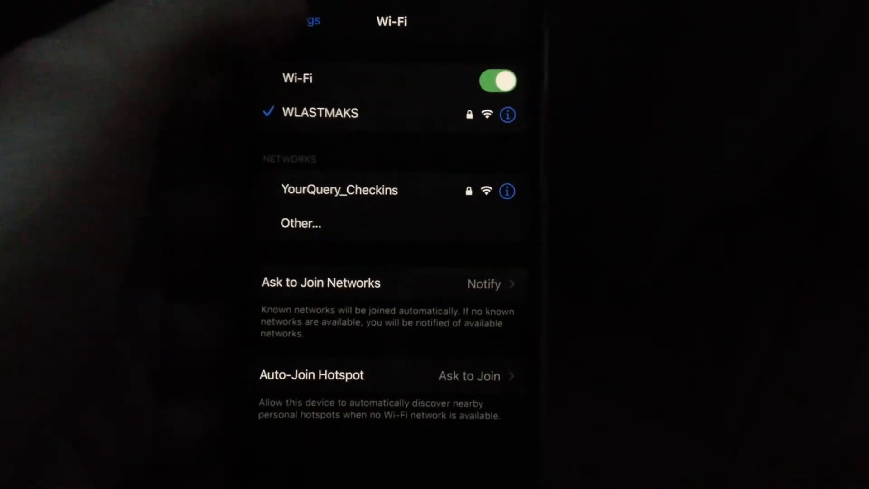
left_click(310, 21)
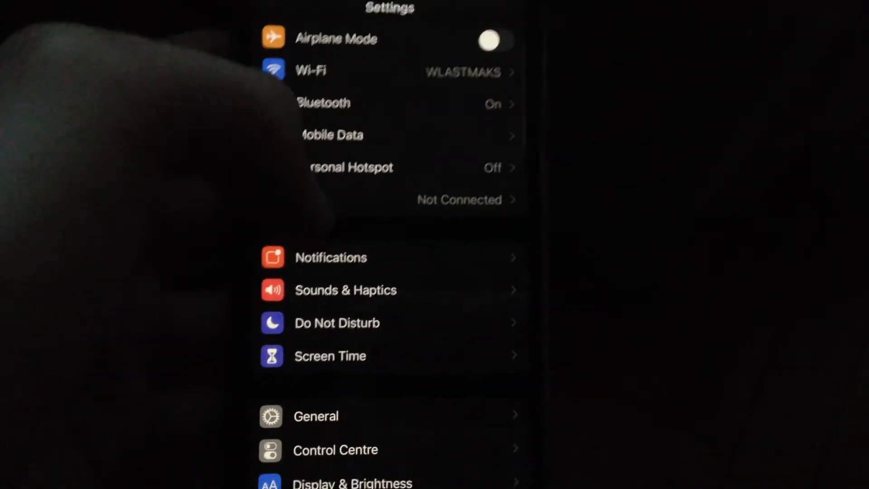
left_click(331, 134)
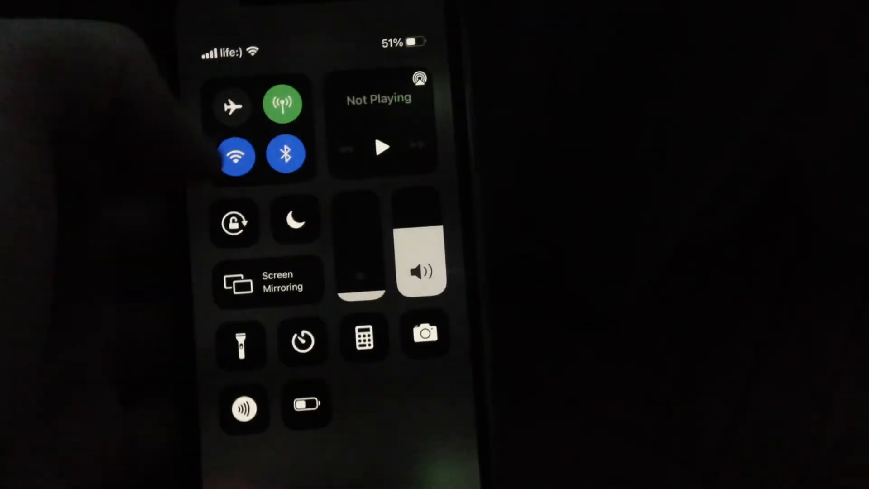
- Switch Airplane Mode on, then immediately off again to reconnect Wi-Fi and mobile data
left_click(232, 105)
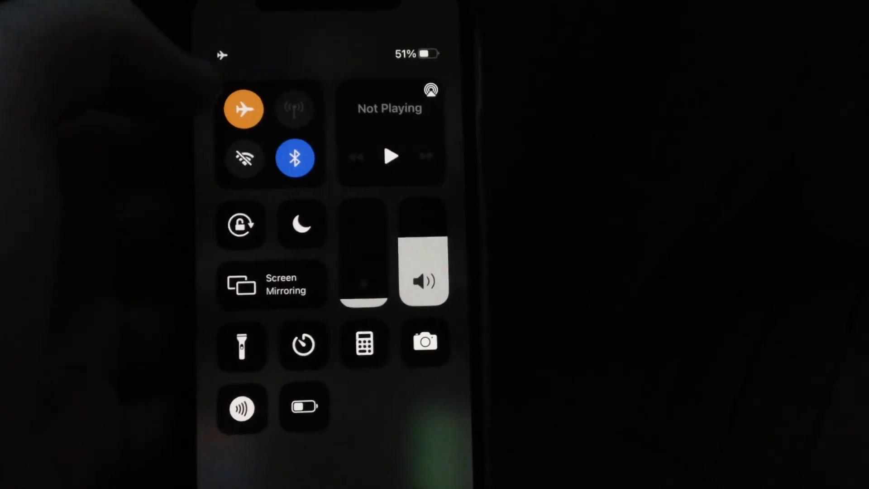
left_click(243, 108)
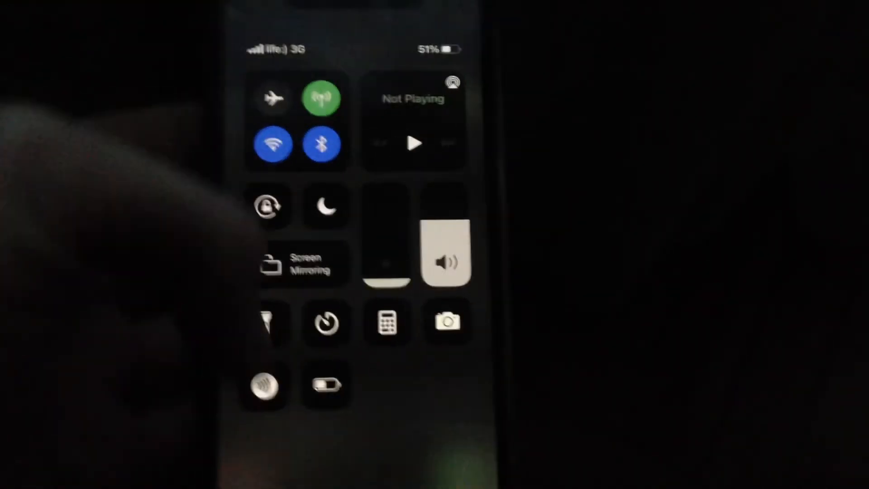